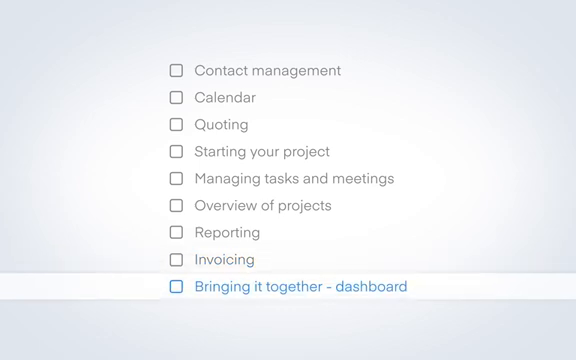
Pick the 'Bringing it together - dashboard' topic to reach the empty Scoro dashboard.
left_click(300, 287)
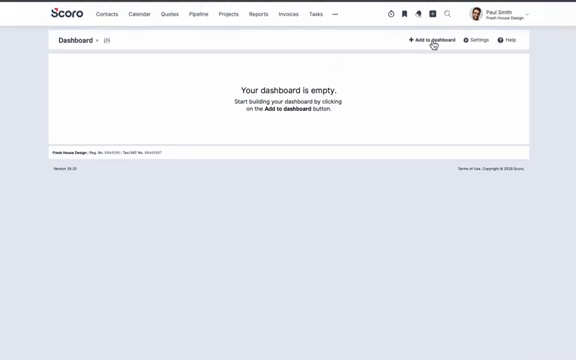
Point out Add to dashboard, then open the dashboard Help menu with tour and overview articles.
left_click(430, 40)
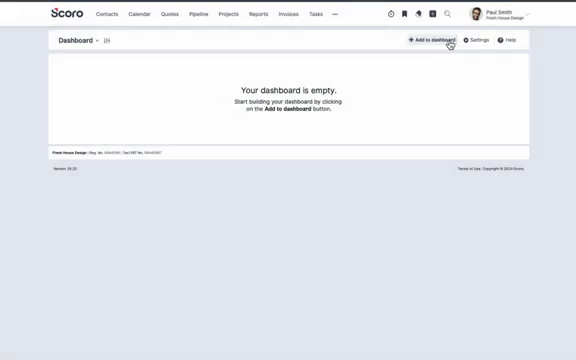
mouse_move(503, 43)
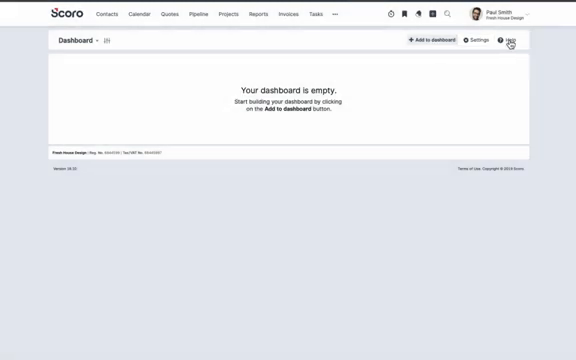
left_click(515, 42)
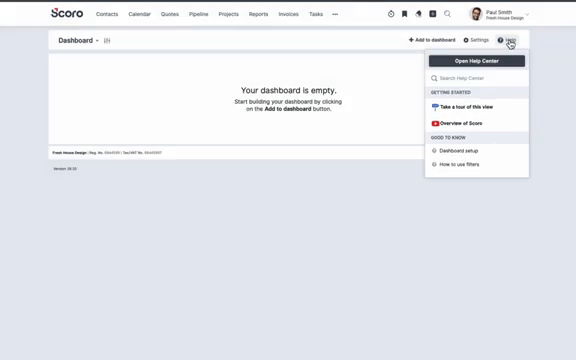
Search the quick settings for permissions to find Roles and permissions, then close the panel.
left_click(474, 40)
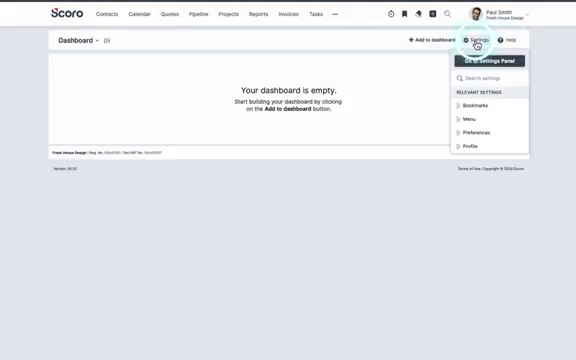
type("pa")
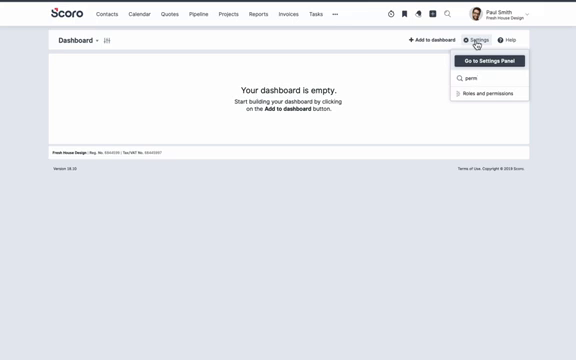
mouse_move(487, 105)
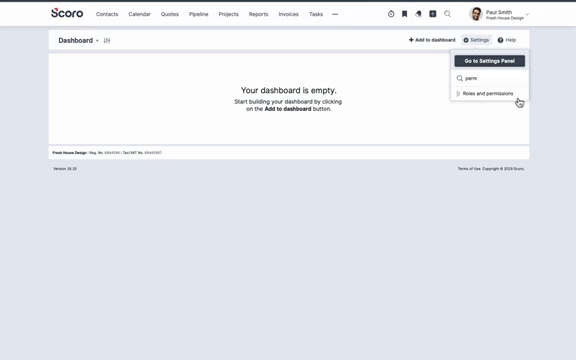
left_click(290, 73)
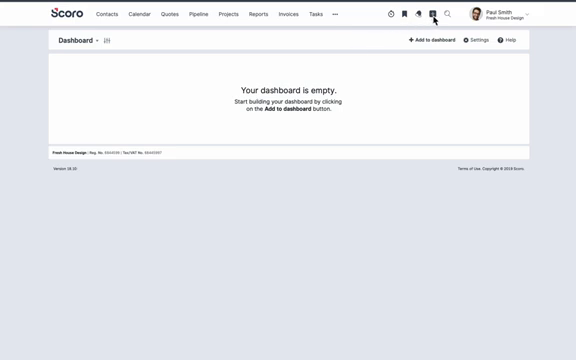
Show the New quick-add menu, then go to the Contacts list of 39 contacts.
left_click(428, 14)
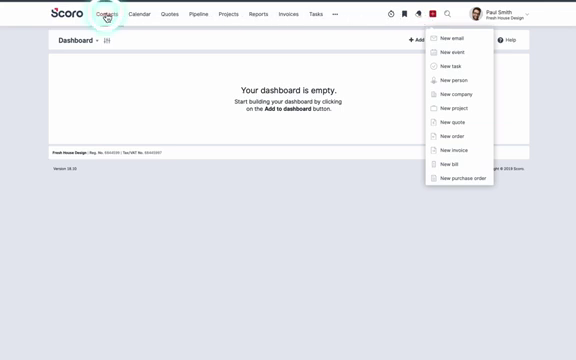
left_click(103, 15)
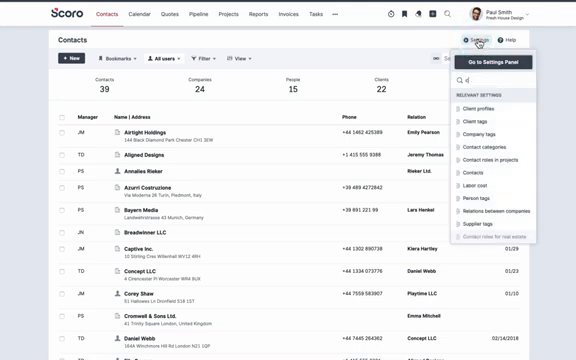
type("contacts")
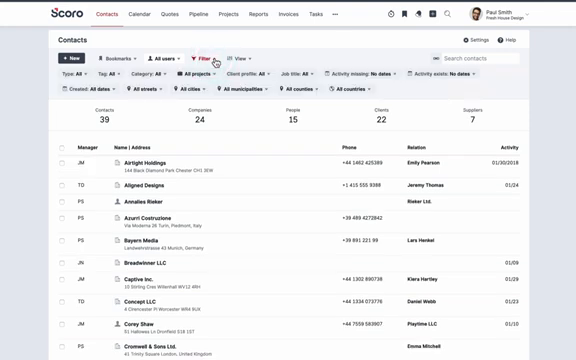
Expand the contact filters and filter by the Media tag, leaving 7 contacts.
left_click(228, 58)
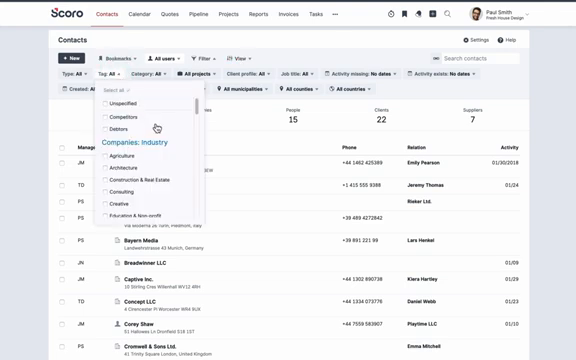
scroll("down", 3)
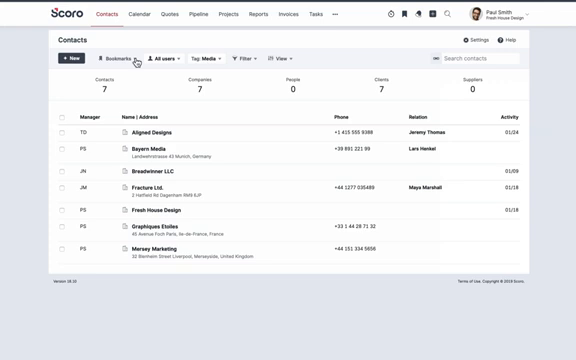
Save the Media-tag contact view as a favourite bookmark named 'Media contacts'.
left_click(115, 61)
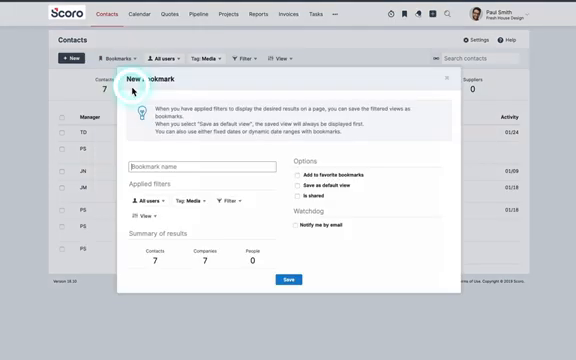
type("Media cont")
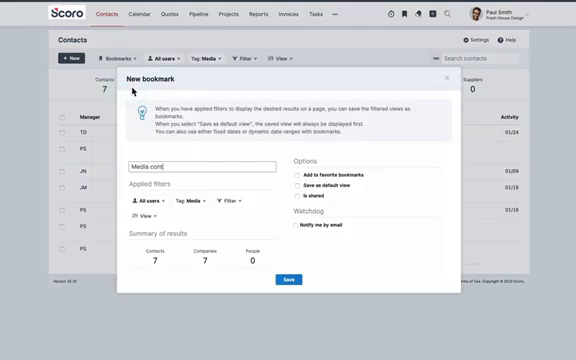
type("acts")
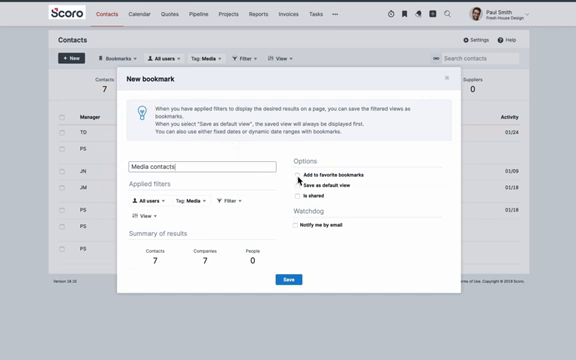
left_click(297, 173)
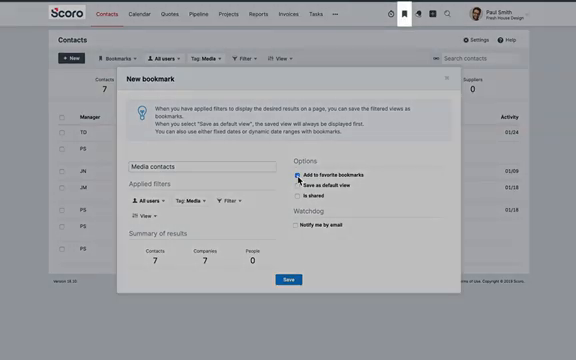
left_click(297, 176)
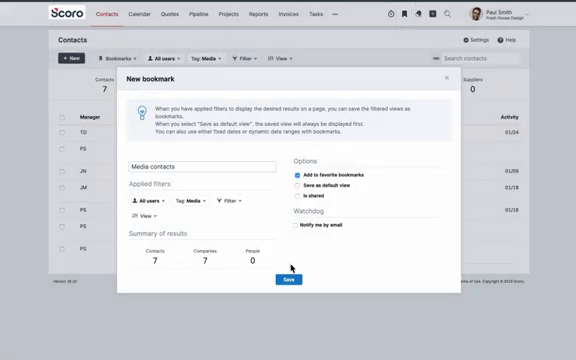
left_click(291, 279)
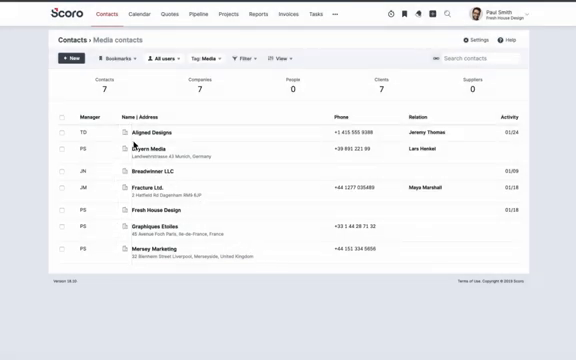
left_click(148, 132)
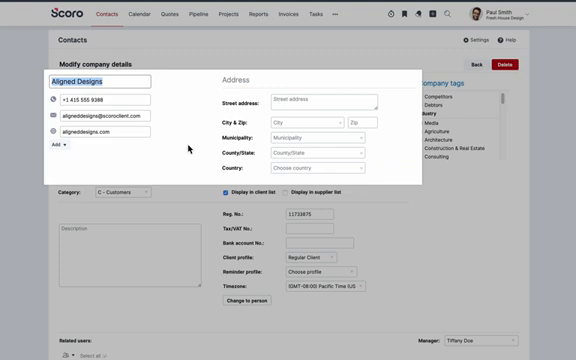
left_click(424, 119)
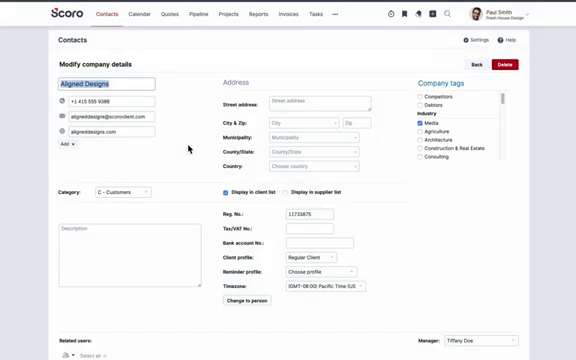
scroll("down", 3)
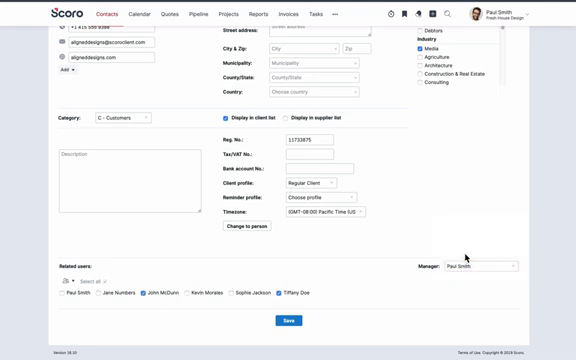
scroll("up", 3)
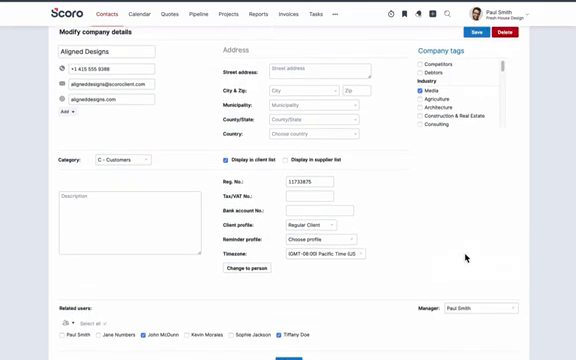
mouse_move(343, 174)
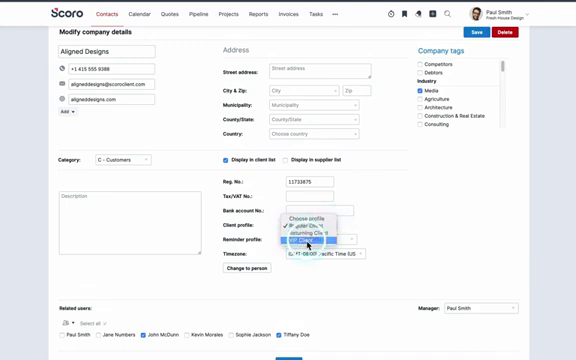
left_click(300, 242)
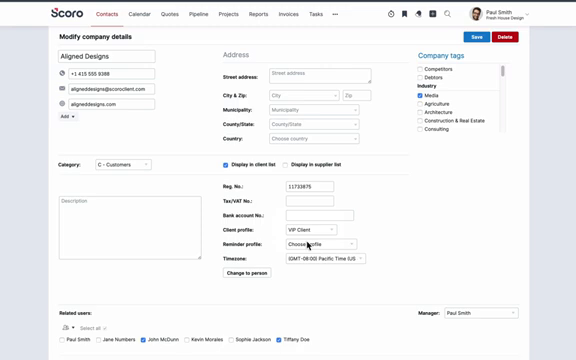
scroll("down", 3)
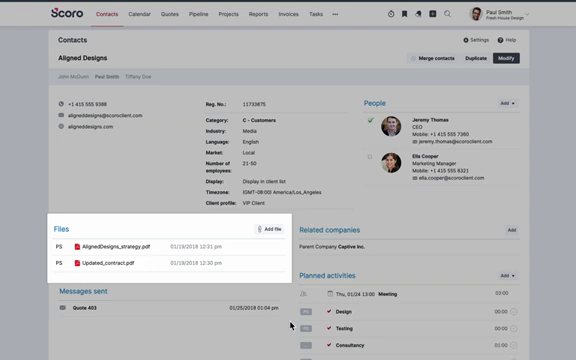
scroll("down", 3)
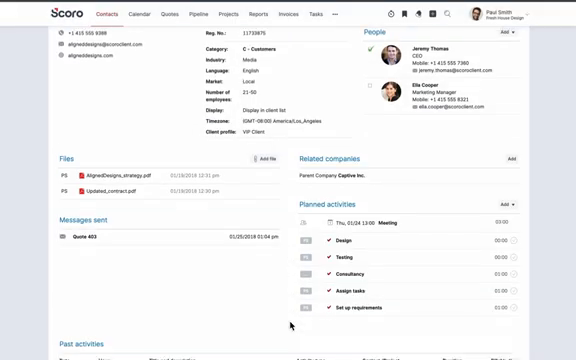
scroll("down", 3)
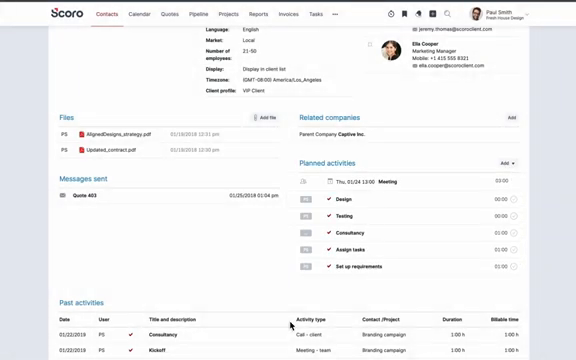
scroll("down", 3)
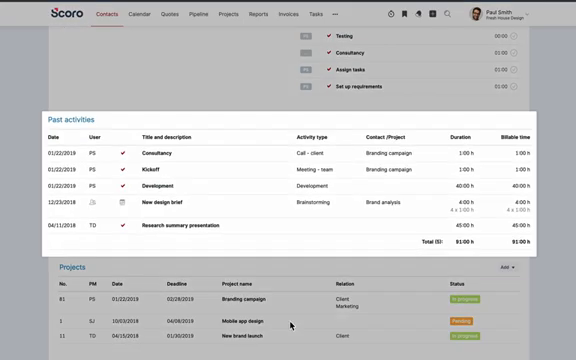
scroll("down", 3)
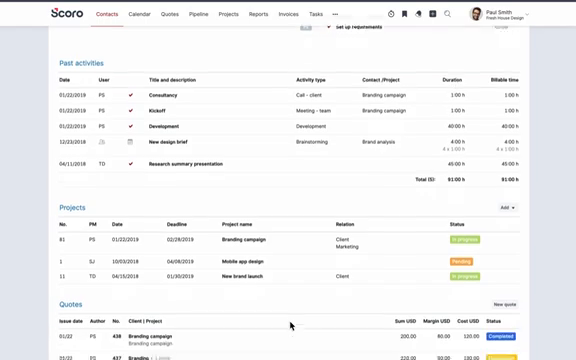
scroll("down", 3)
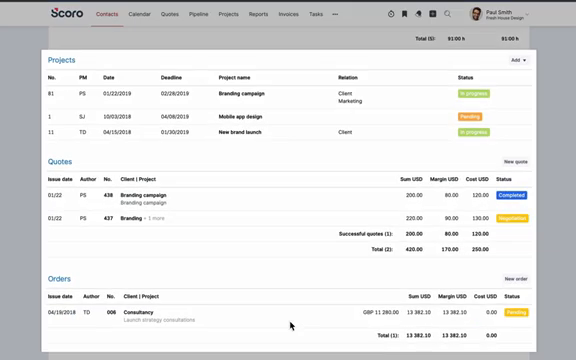
scroll("down", 3)
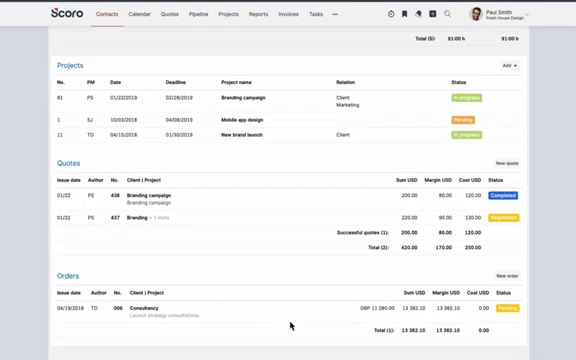
scroll("down", 3)
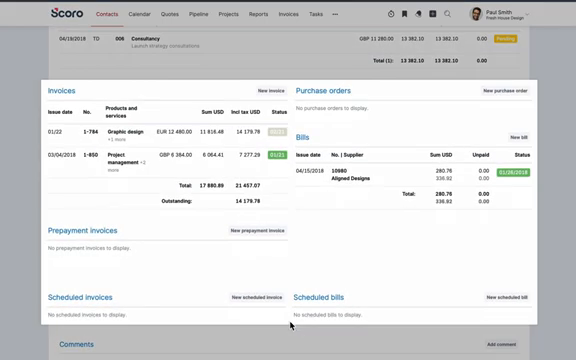
scroll("down", 3)
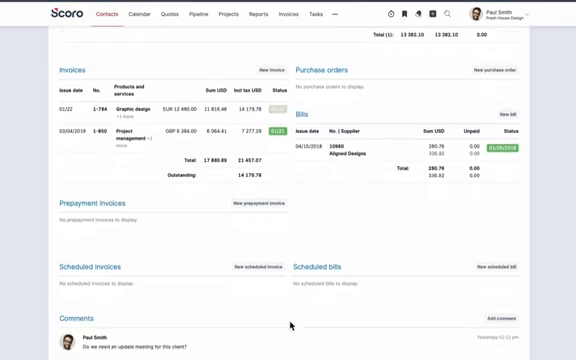
scroll("down", 3)
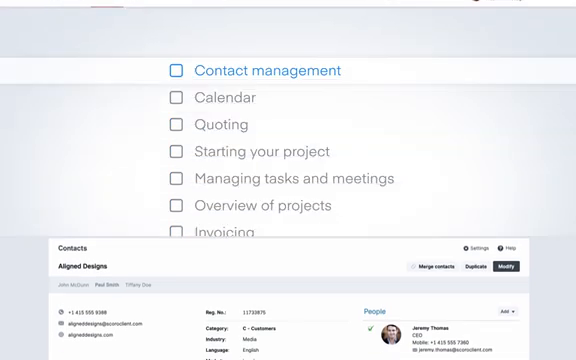
Open the Calendar on the January 2019 week 04 view with the user list shown.
left_click(176, 70)
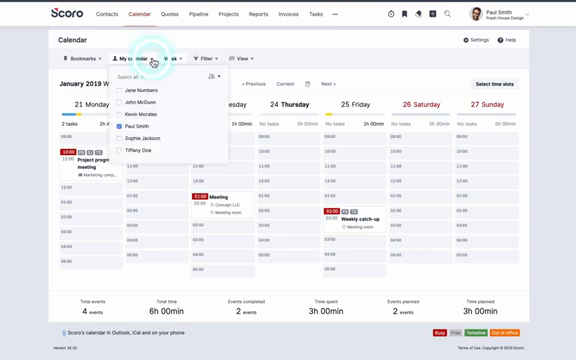
mouse_move(185, 62)
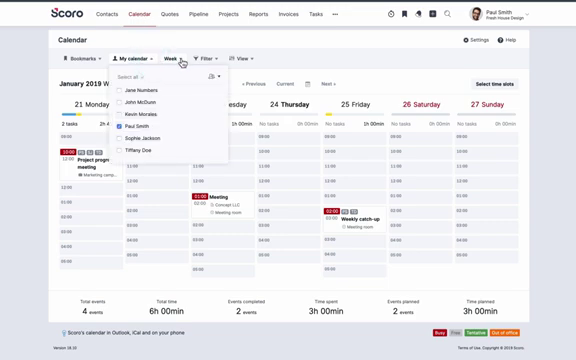
Review the calendar view and filter options, then start a new event for 25 January 2019, 11 am.
left_click(180, 57)
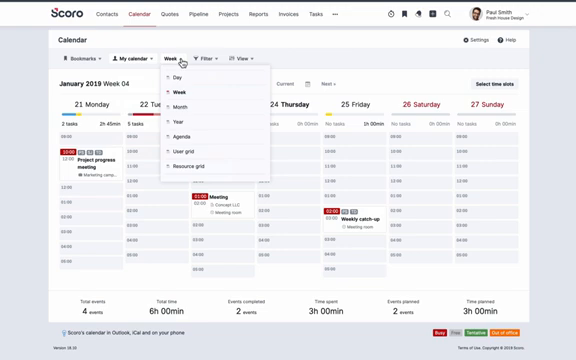
left_click(193, 58)
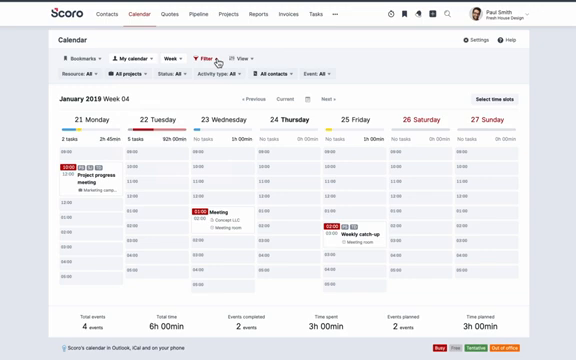
left_click(242, 56)
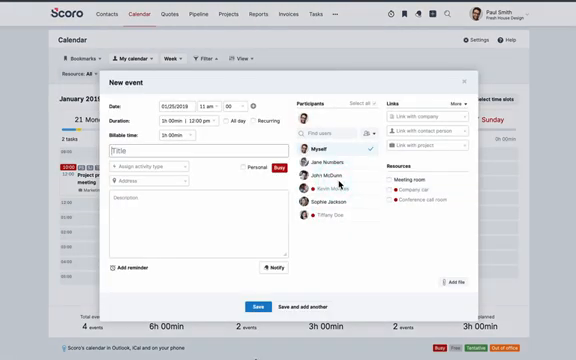
Create event 'Meeting' as Meeting - client with a second participant, meeting room and Aligned Designs.
type("Meeting")
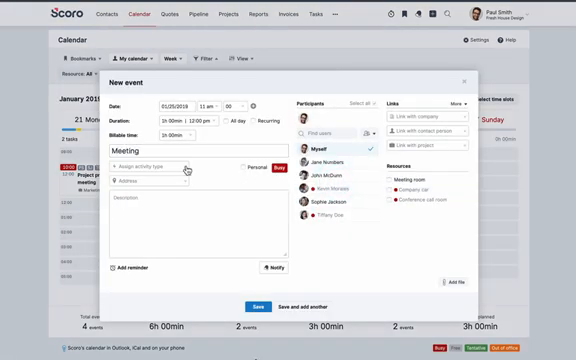
left_click(155, 168)
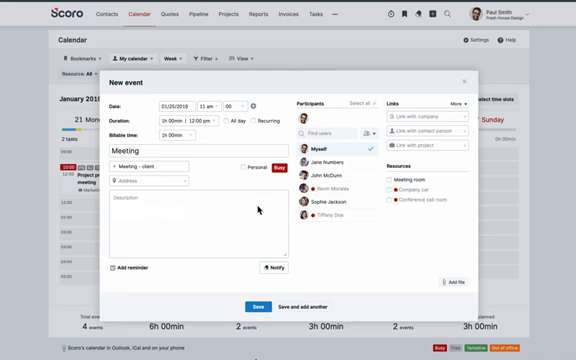
left_click(322, 206)
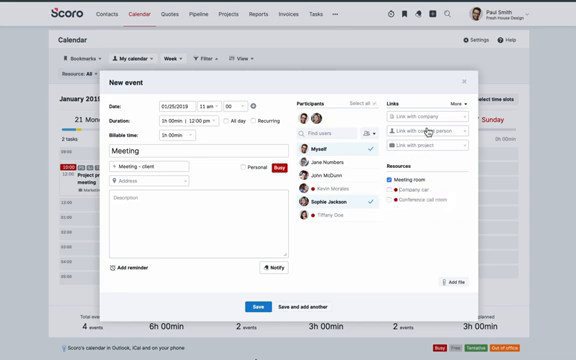
type("aligned")
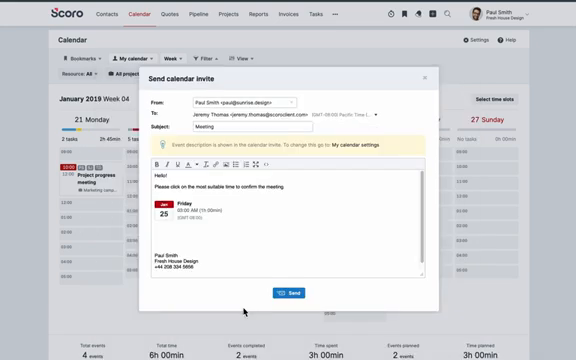
mouse_move(286, 292)
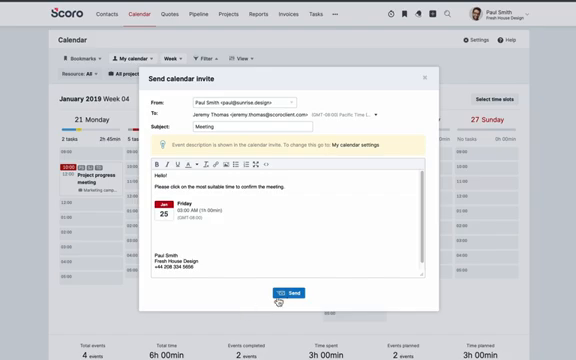
Send the calendar invitation to the Aligned Designs contact.
left_click(300, 293)
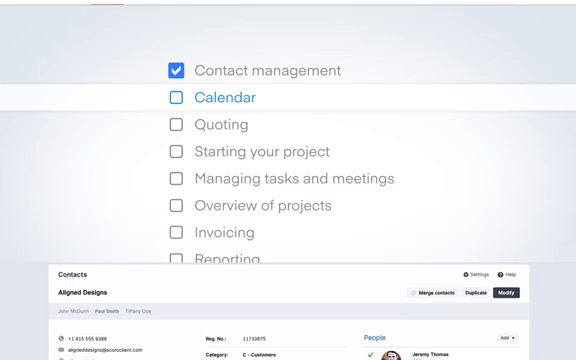
Return to the Aligned Designs company contact card from Contacts.
left_click(171, 98)
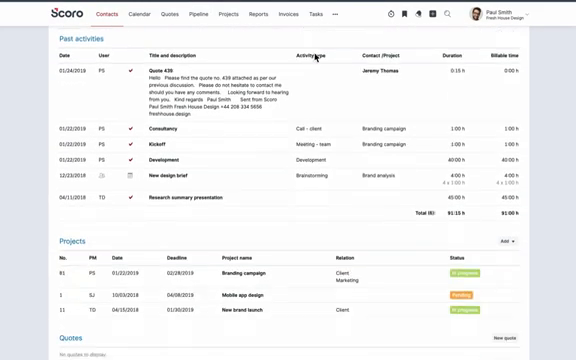
Scroll down the Aligned Designs contact card toward quote 438.
scroll("down", 3)
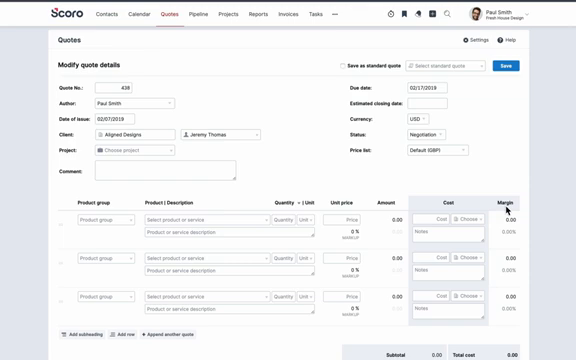
Scroll down quote 438's form and choose Analysis for the first product line.
scroll("down", 3)
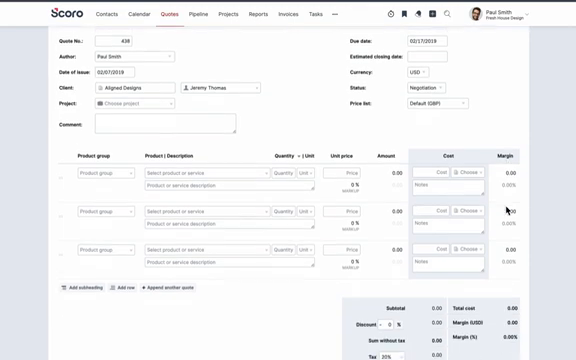
scroll("down", 3)
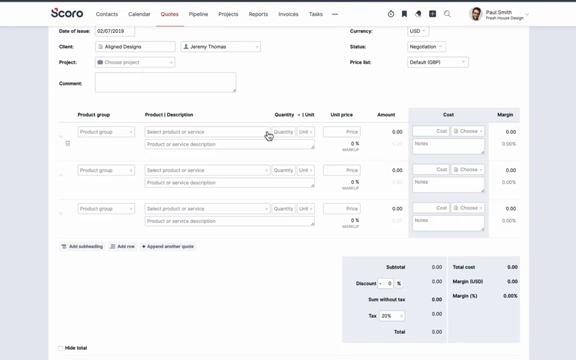
left_click(200, 131)
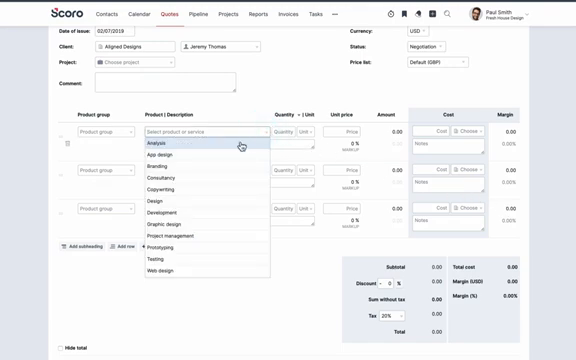
left_click(142, 144)
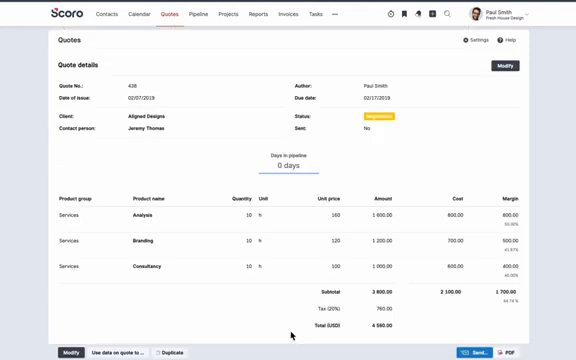
Scroll to the bottom of quote 438 and start sending it to the client.
scroll("down", 3)
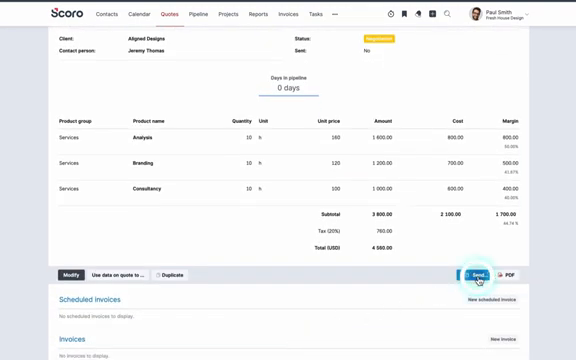
left_click(477, 274)
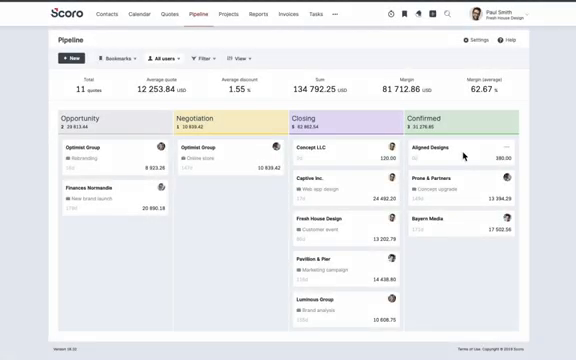
mouse_move(435, 151)
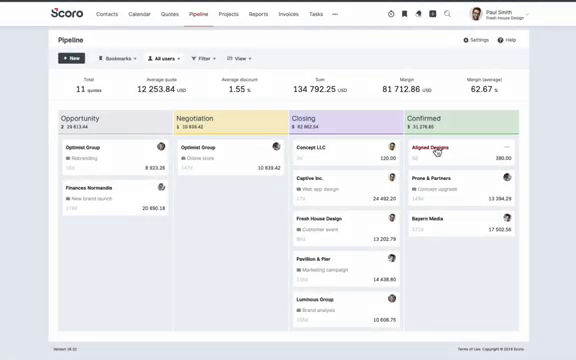
Open the 'Use data on quote to…' dropdown on quote 437.
left_click(430, 149)
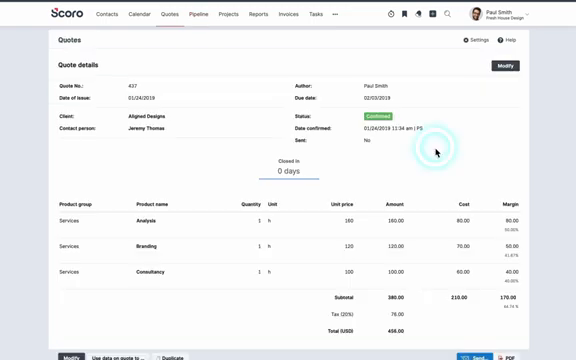
scroll("down", 3)
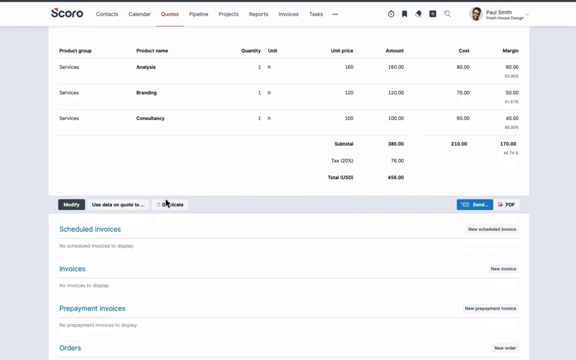
left_click(137, 205)
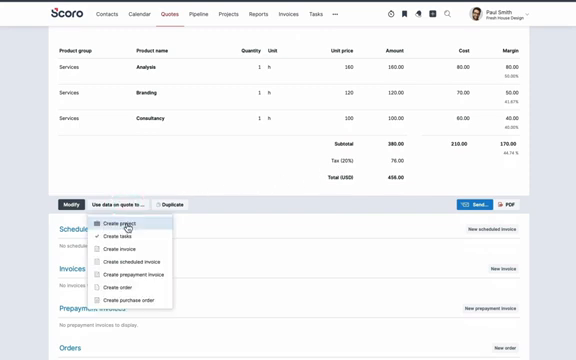
Create a project from the quote named 'Branding' and add a third member.
left_click(120, 222)
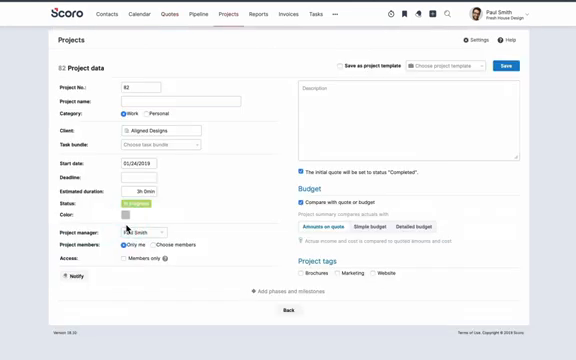
left_click(170, 99)
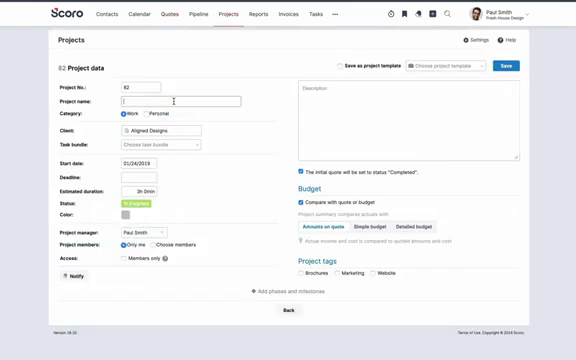
type("Branding")
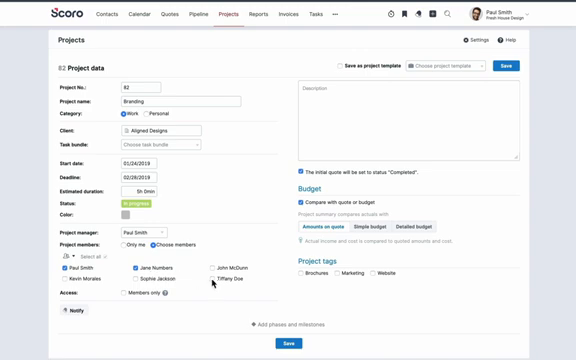
left_click(213, 281)
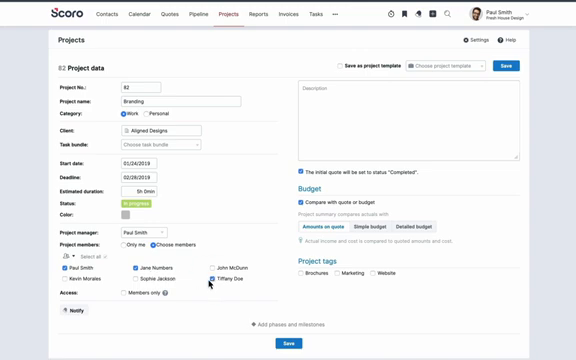
left_click(114, 296)
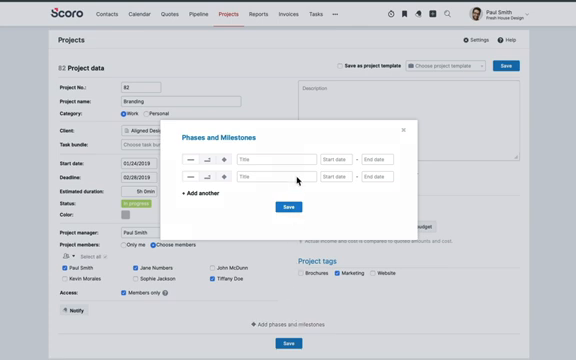
Enter the Research and Design phases with their dates and save them.
type("Research")
type("Design")
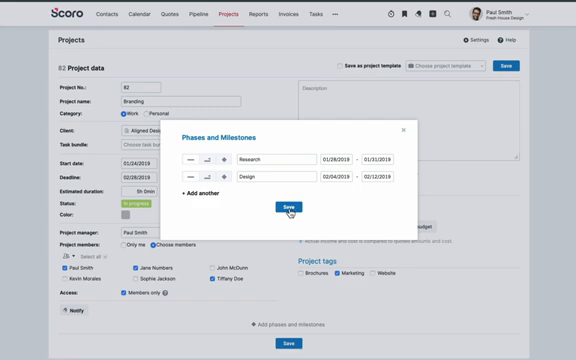
left_click(271, 207)
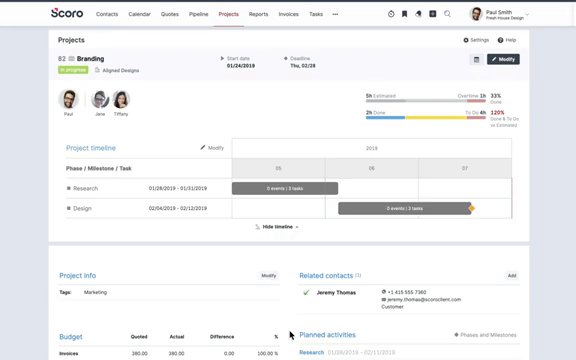
Scroll through the Branding project's timeline, budget, planned activities and documents.
scroll("down", 3)
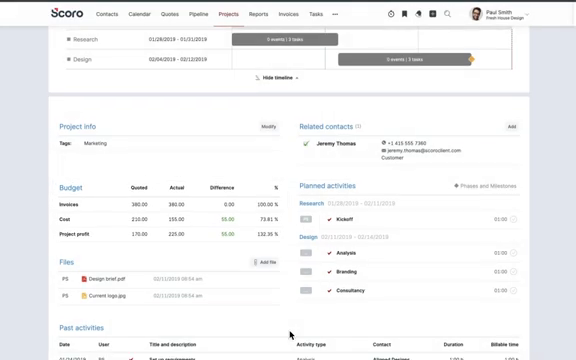
scroll("down", 3)
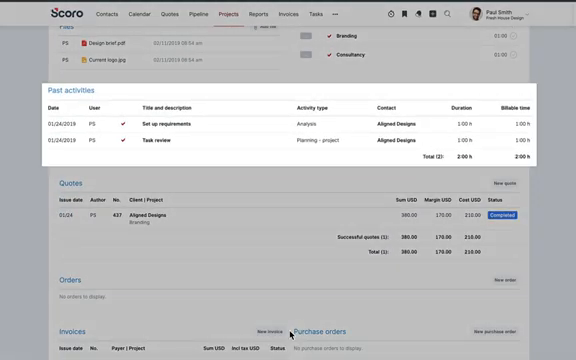
scroll("down", 3)
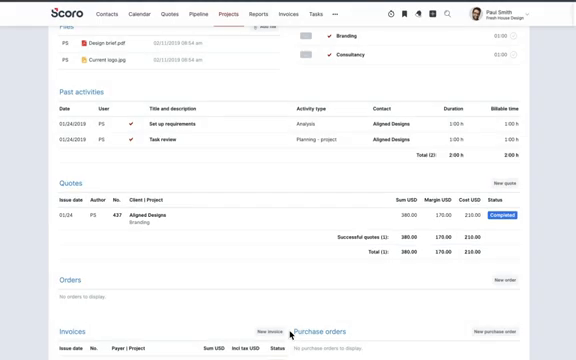
scroll("down", 3)
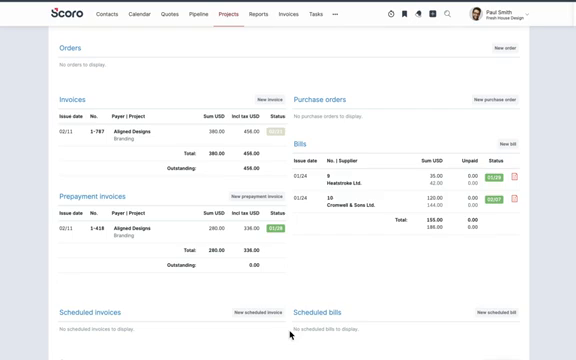
scroll("down", 3)
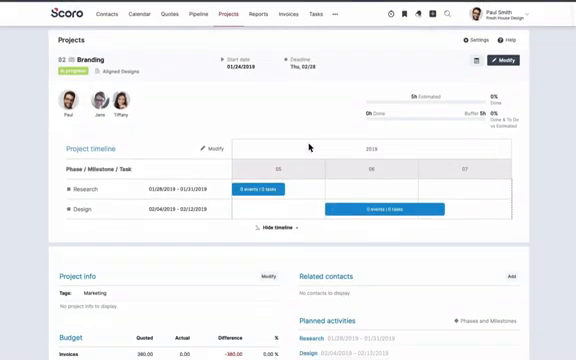
scroll("down", 3)
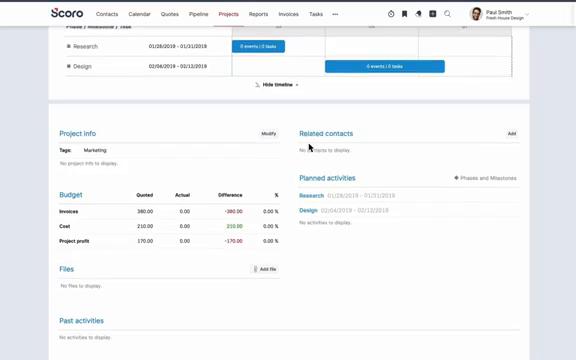
scroll("down", 3)
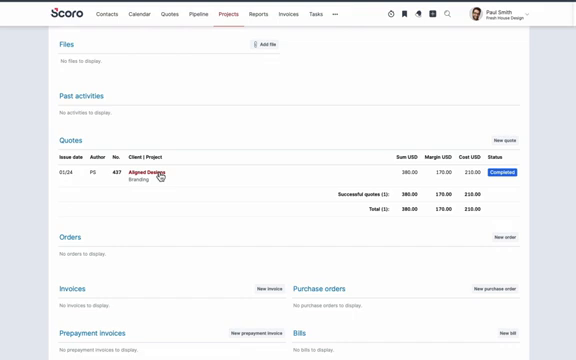
Open quote 437 and start creating tasks from its service lines.
left_click(152, 176)
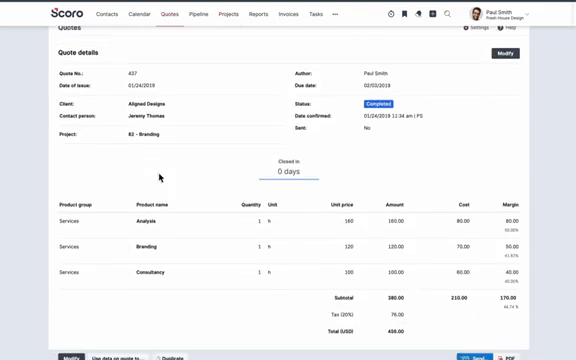
scroll("down", 3)
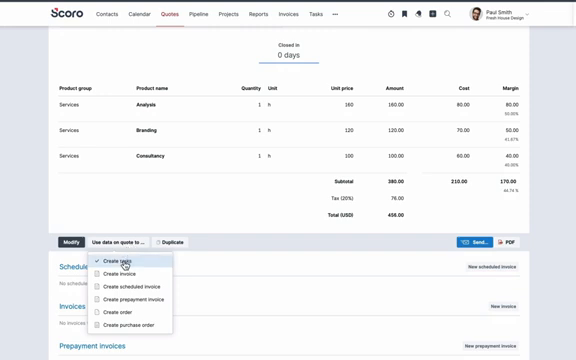
left_click(115, 262)
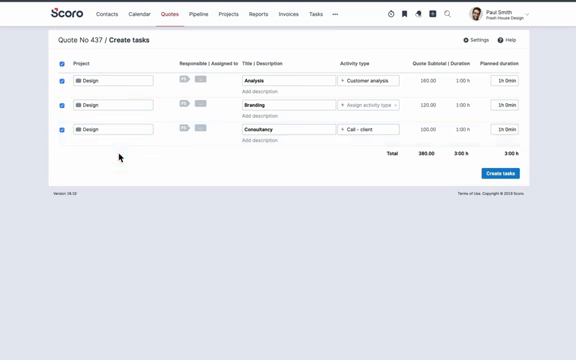
Set the Branding task's activity type to Branding.
left_click(371, 104)
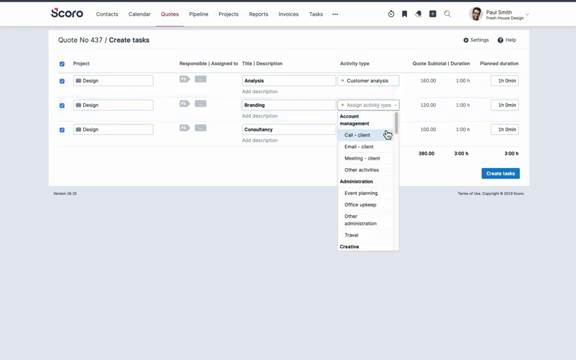
scroll("down", 3)
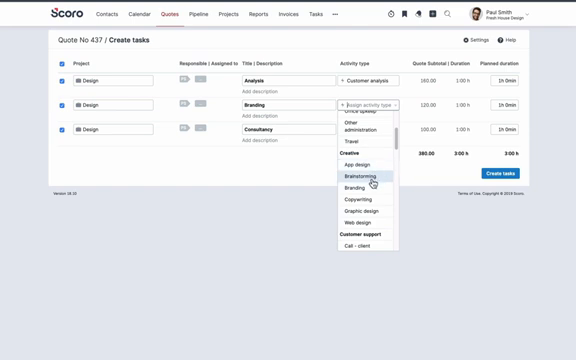
left_click(350, 190)
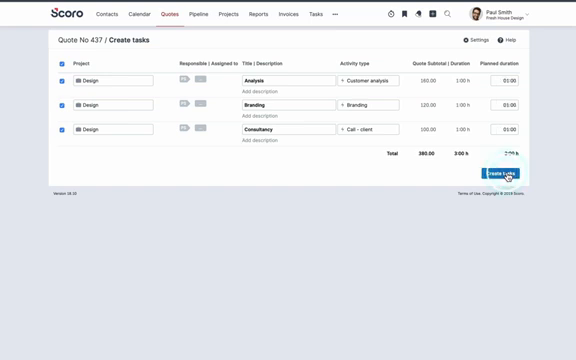
Create the one-hour Analysis, Branding and Consultancy tasks under Design, then show Research's add options.
left_click(507, 174)
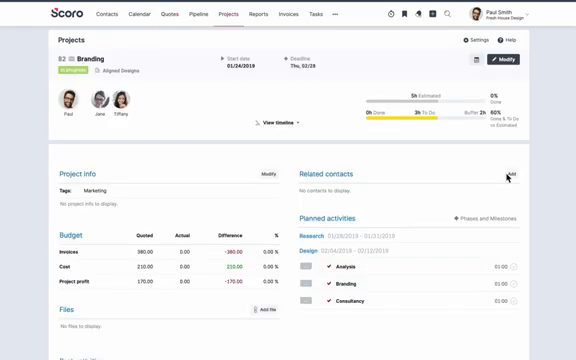
scroll("down", 3)
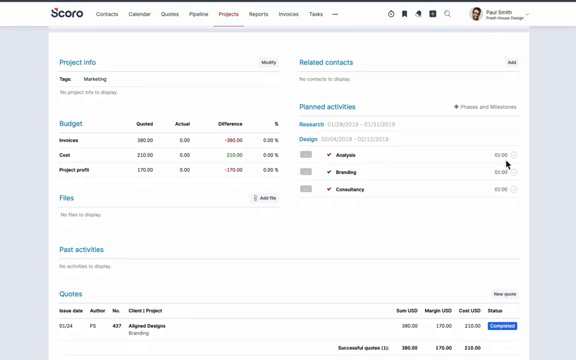
left_click(525, 124)
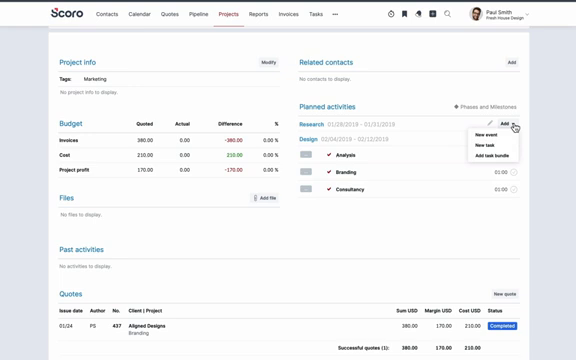
mouse_move(492, 157)
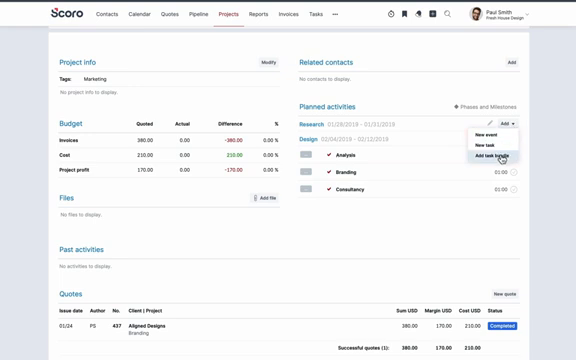